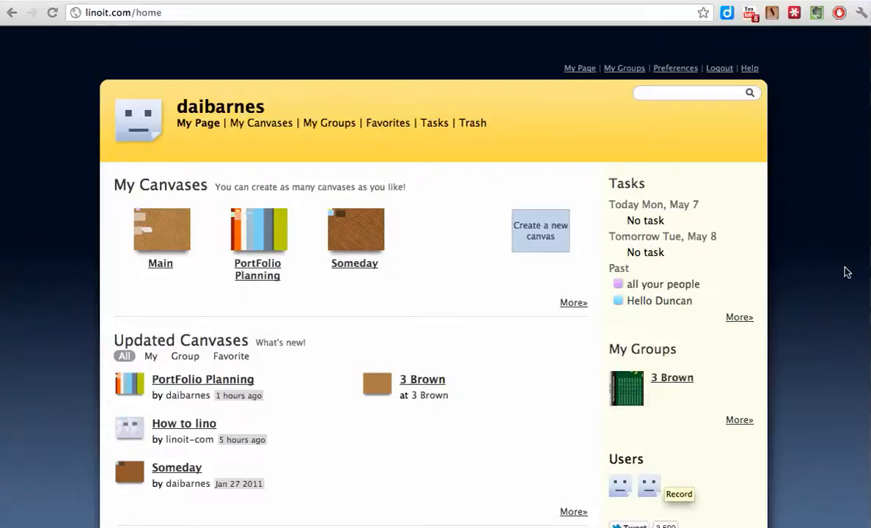
mouse_move(600, 243)
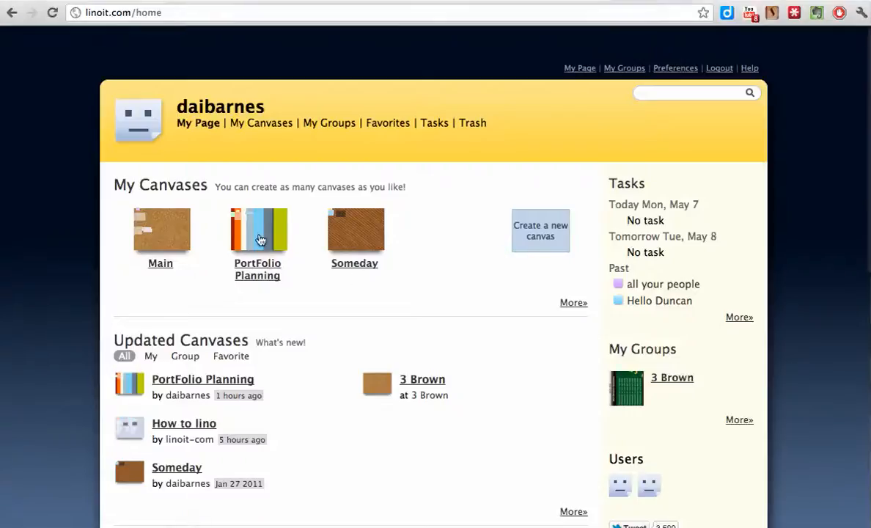
- Open the PortFolio Planning canvas and start a new pink sticky note
left_click(258, 229)
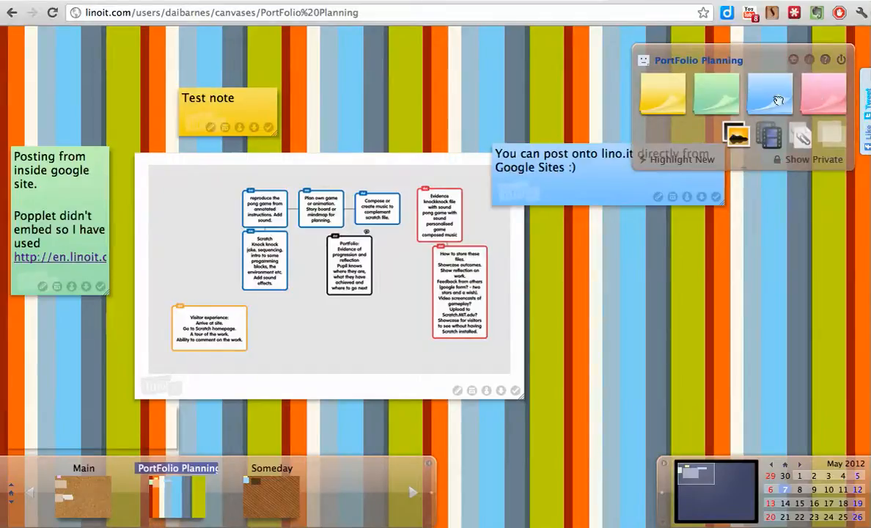
mouse_move(798, 100)
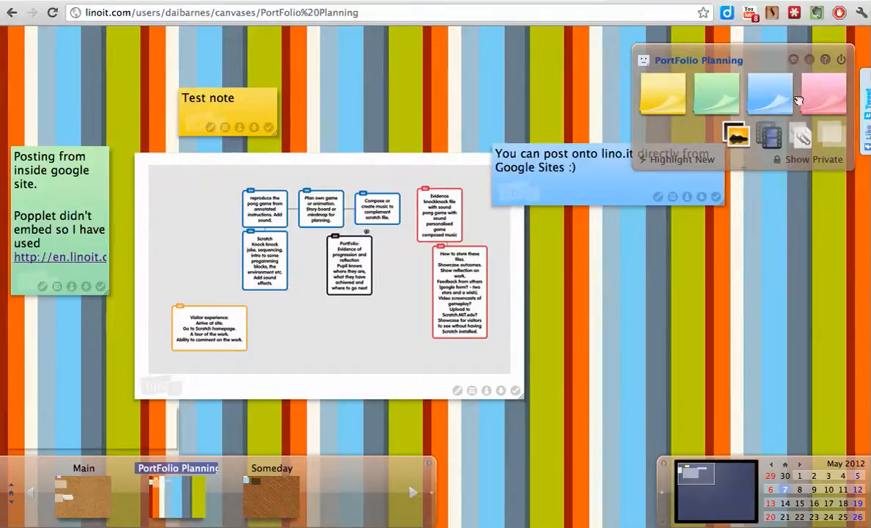
left_click(825, 94)
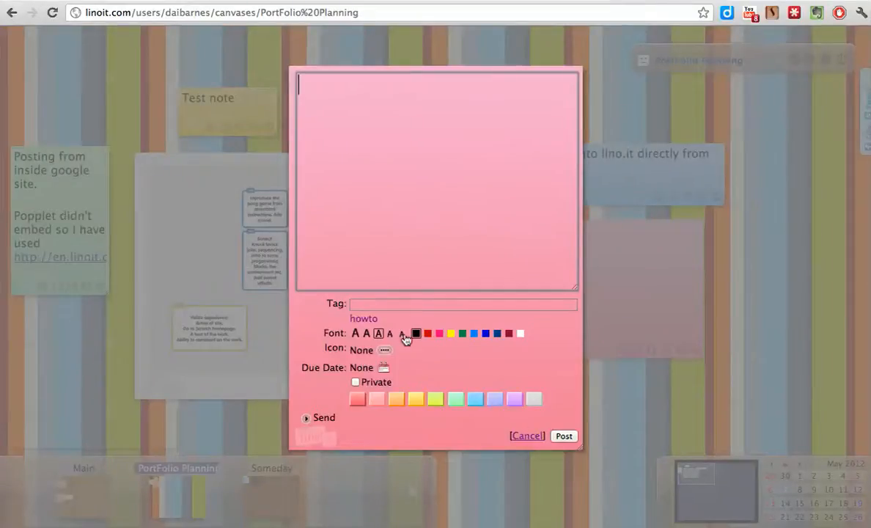
- Cancel the new sticky note so nothing is posted to the canvas
left_click(528, 436)
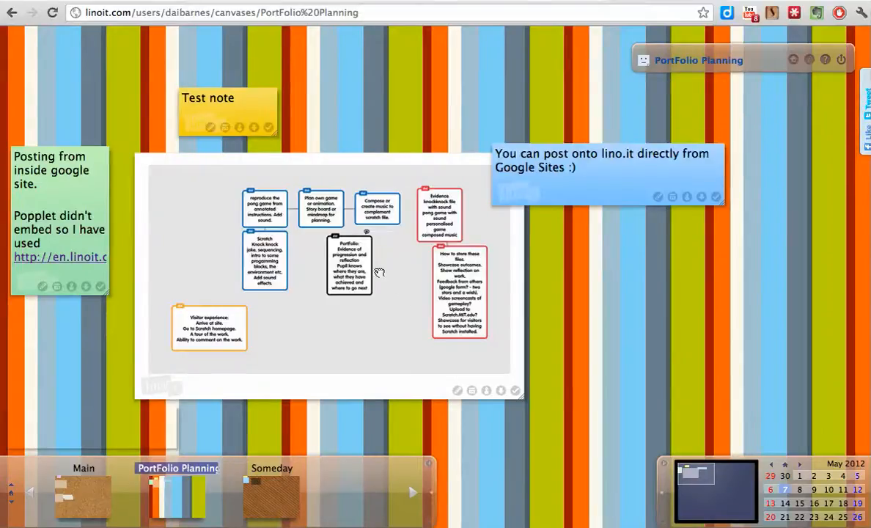
mouse_move(402, 251)
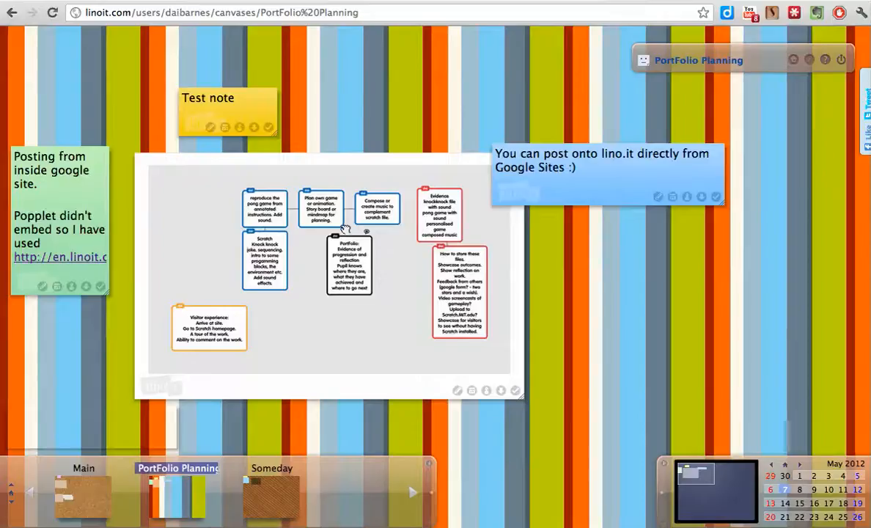
mouse_move(822, 273)
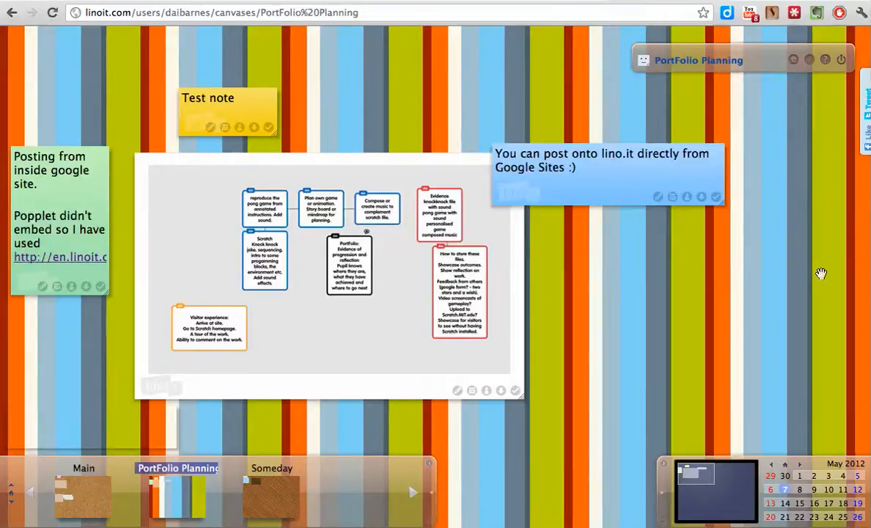
mouse_move(745, 96)
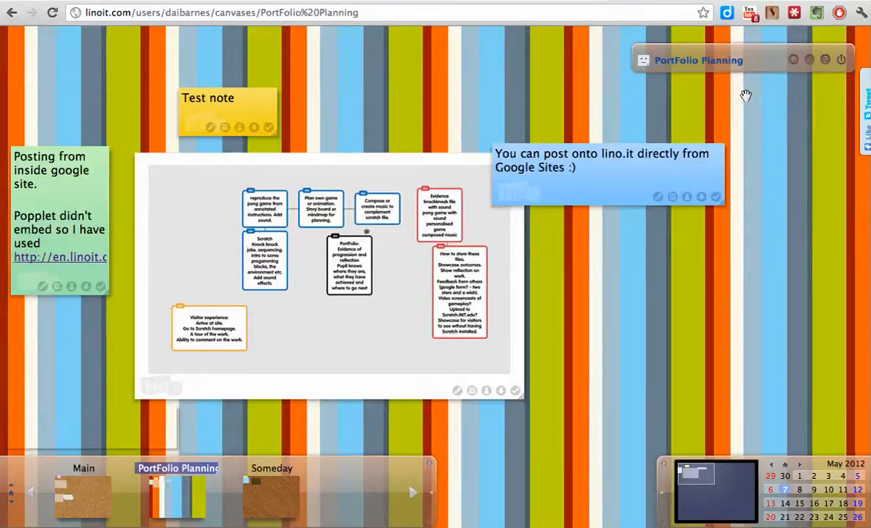
- Switch back to the Google Sites Planning Popplet page with the embedded canvas
left_click(793, 60)
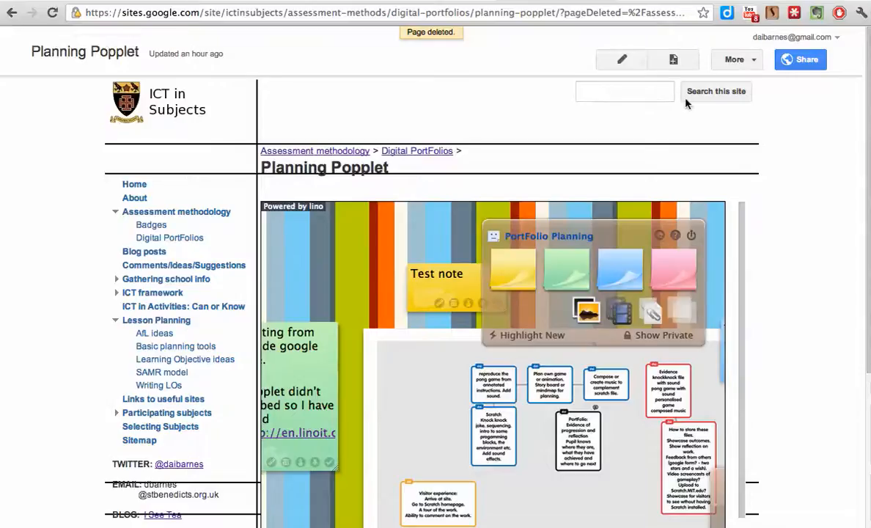
- Create a new site page named 'linoit demo' under Planning Popplet
left_click(672, 58)
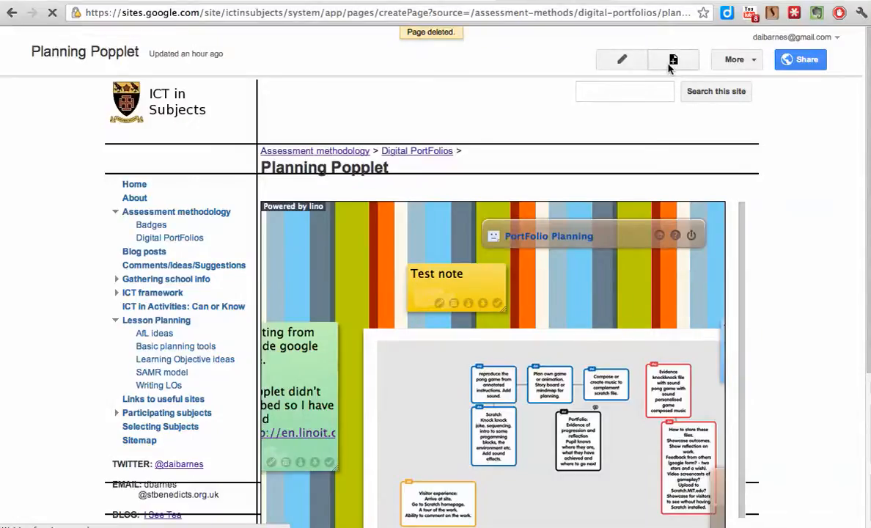
left_click(672, 59)
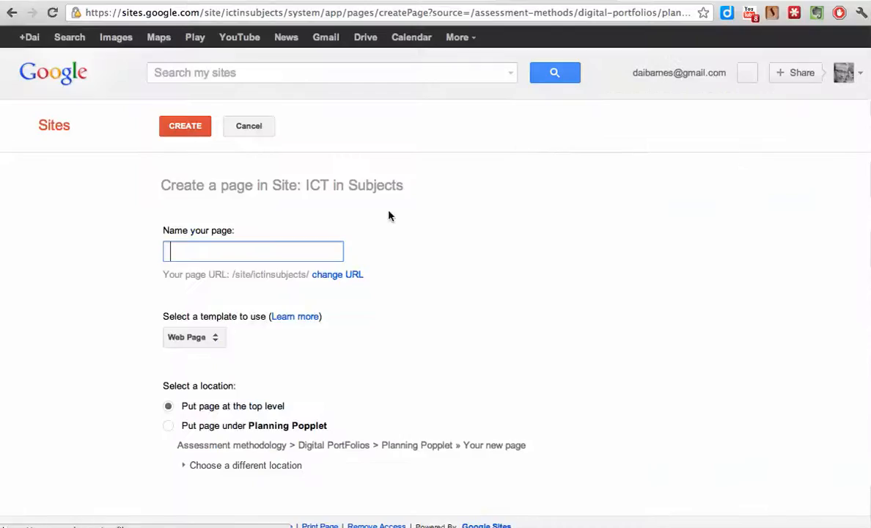
type("linoit")
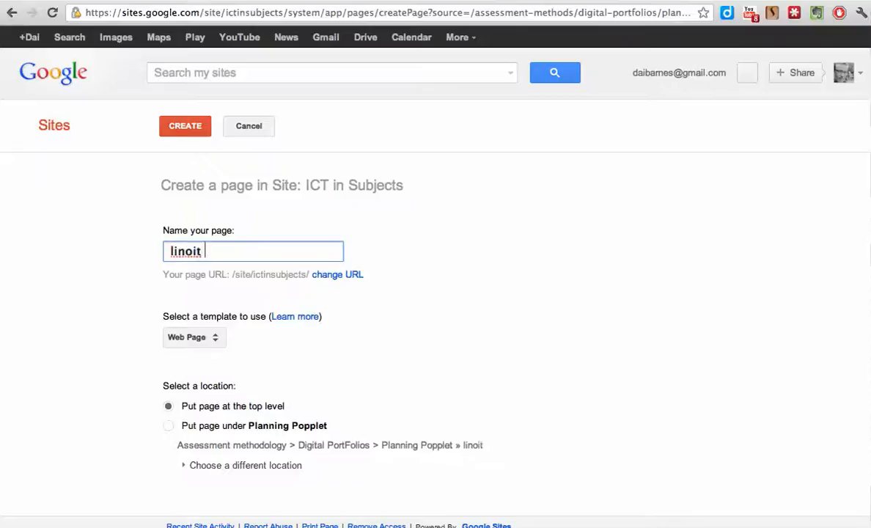
type("demo")
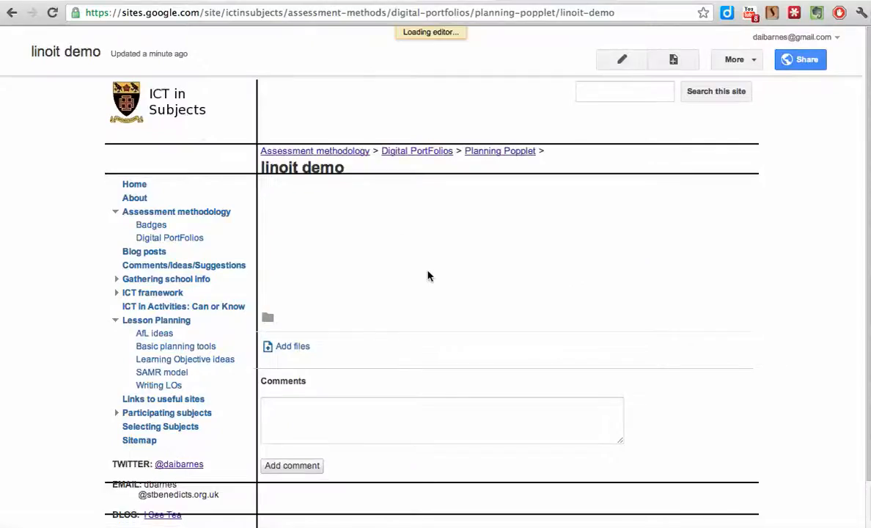
- Edit the linoit demo page's HTML source and add the PortFolio Planning iframe embed code
left_click(620, 59)
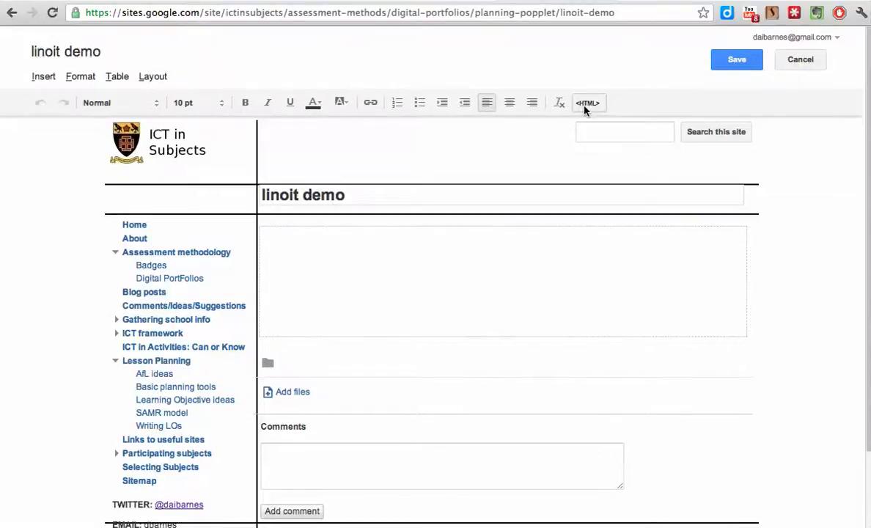
left_click(587, 103)
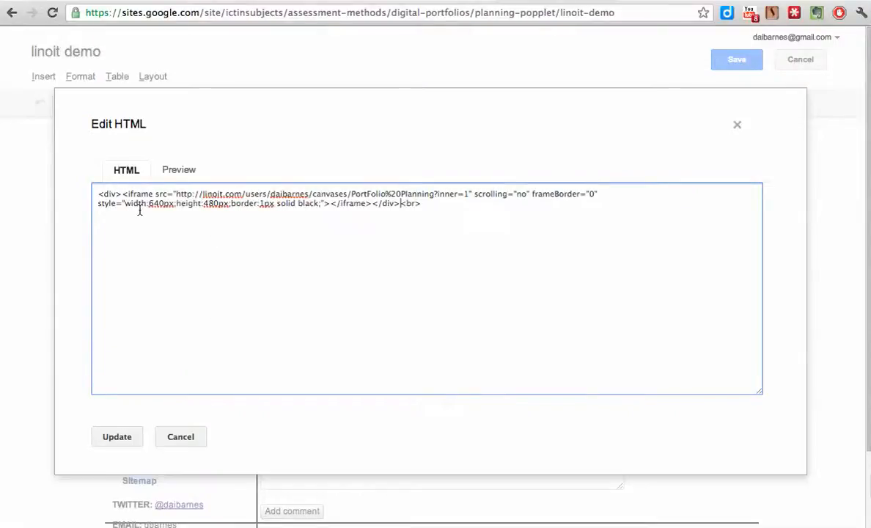
left_click_drag(150, 202, 229, 203)
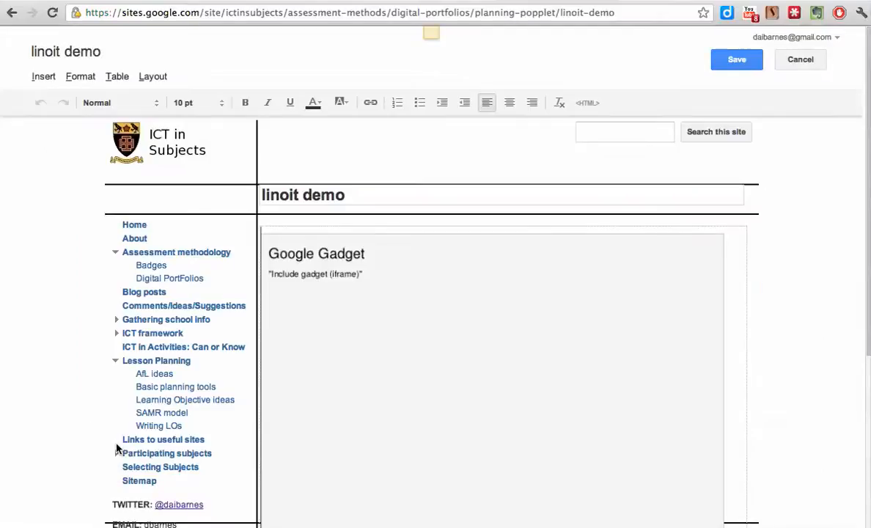
- Apply the iframe code so it appears as a gadget in the page body
scroll("down", 3)
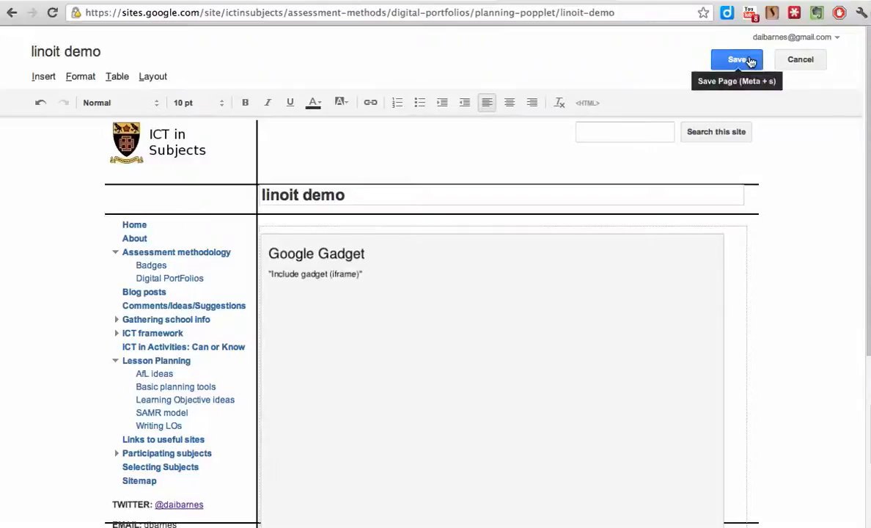
- Save the linoit demo page so the live PortFolio Planning canvas displays embedded
left_click(737, 59)
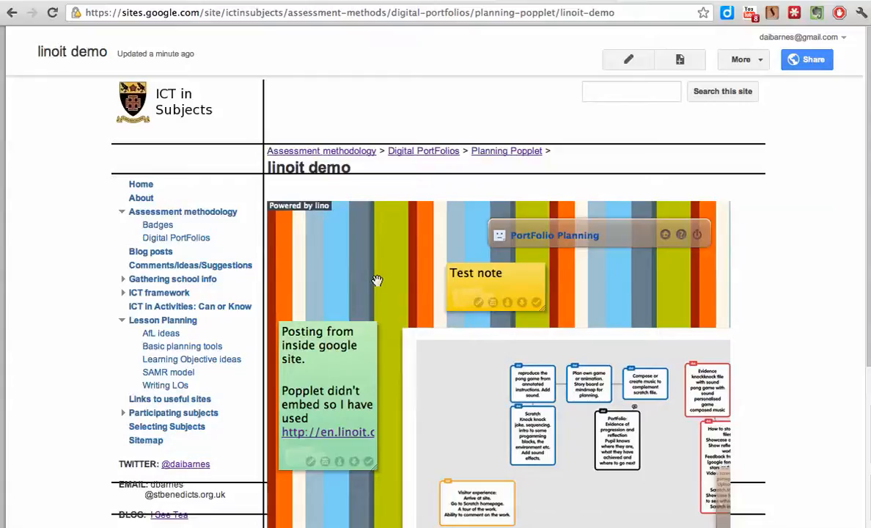
mouse_move(424, 70)
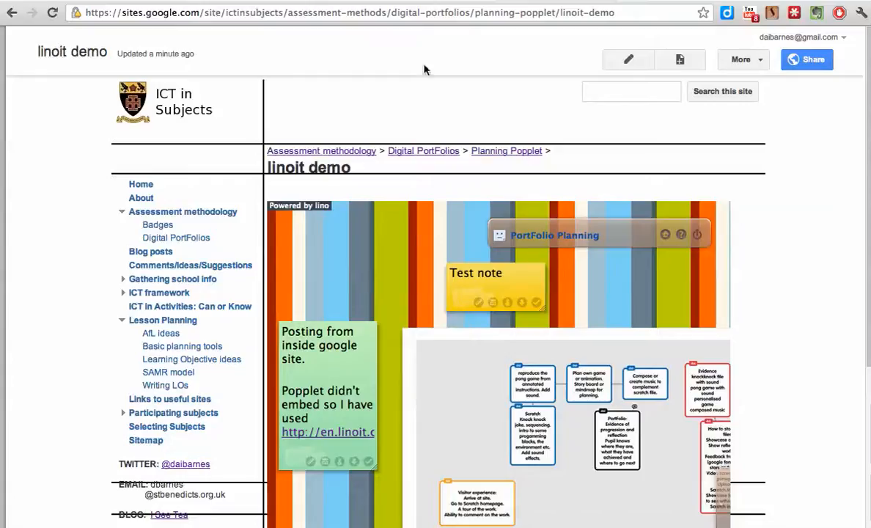